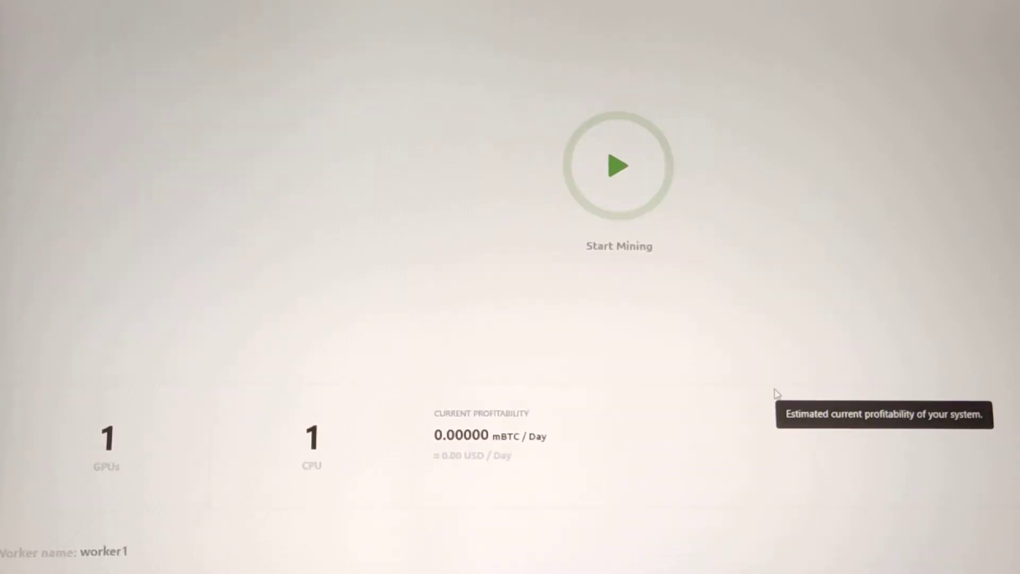
- Start mining on the RTX 3050 and scroll the NBMiner console to view startup logs
click(619, 165)
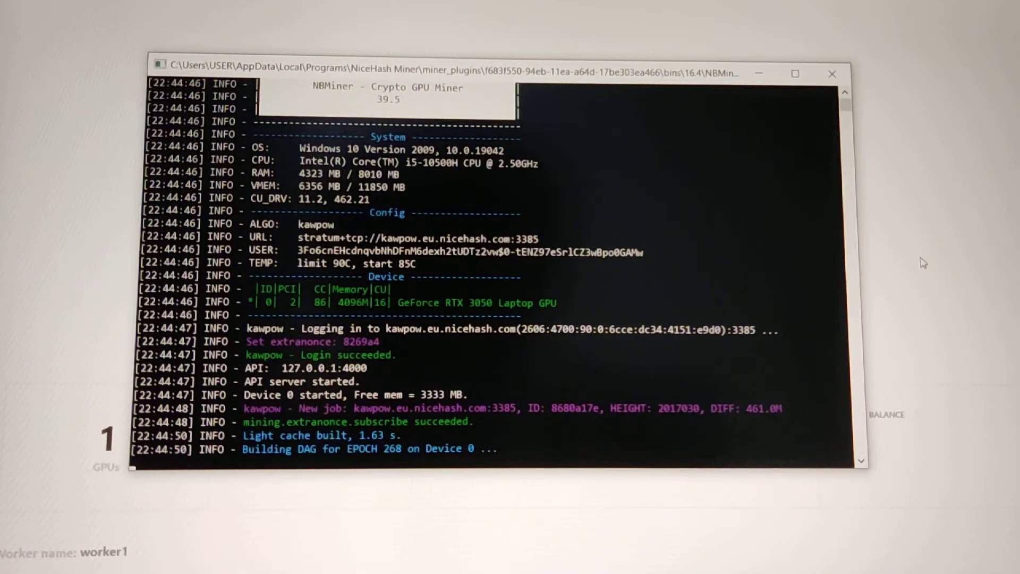
mouse_move(653, 234)
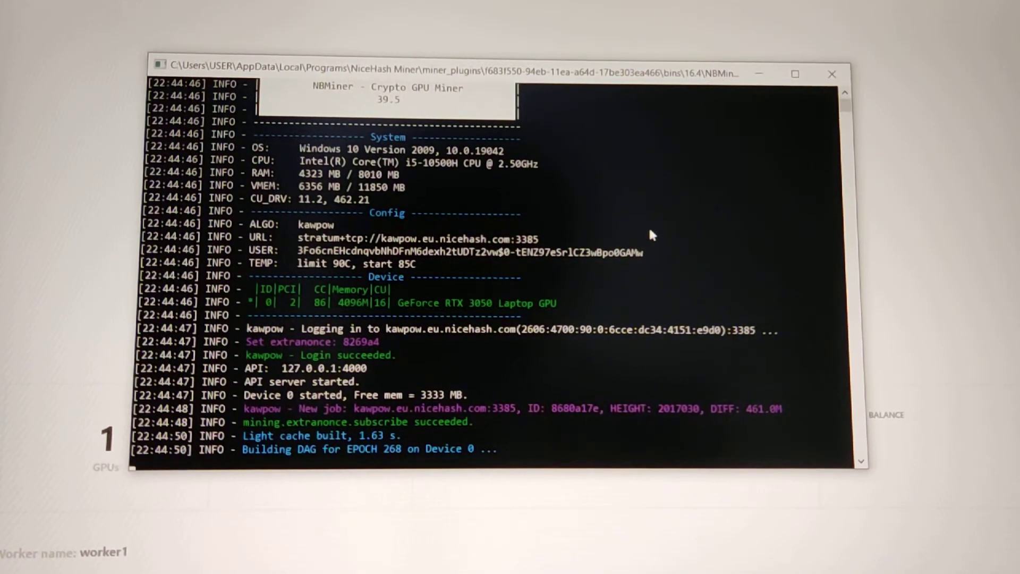
mouse_move(641, 266)
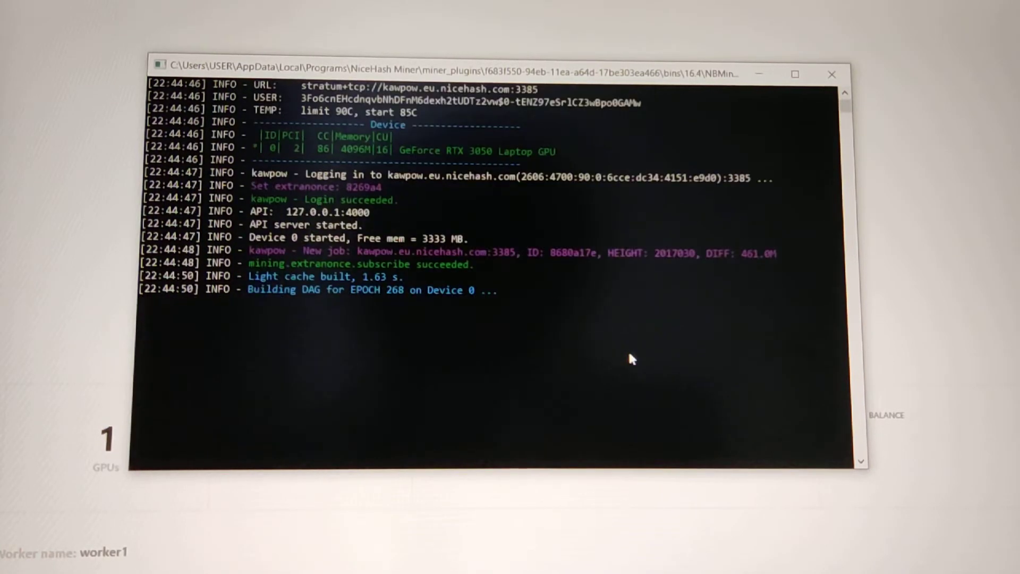
scroll(up, 3)
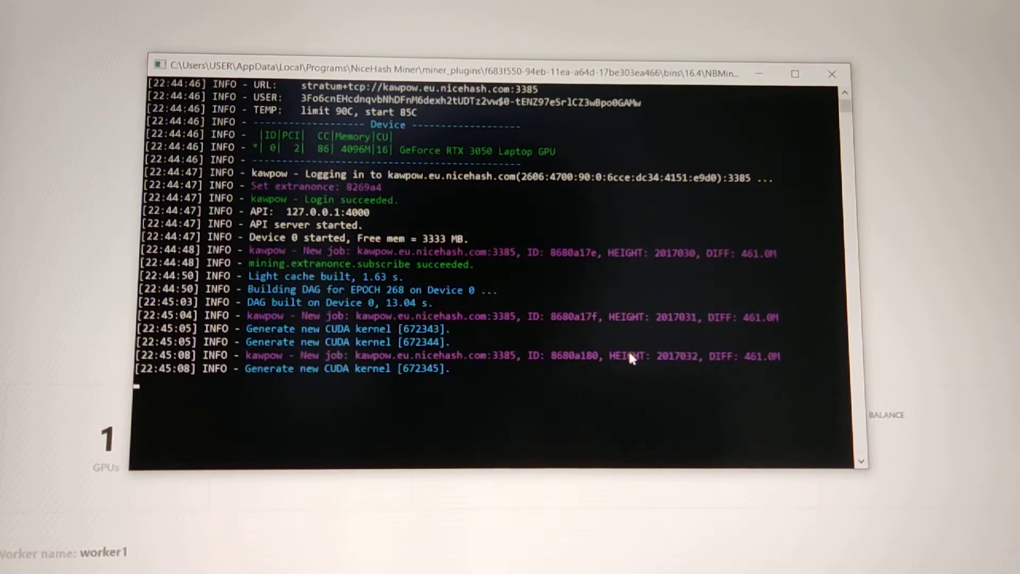
mouse_move(939, 304)
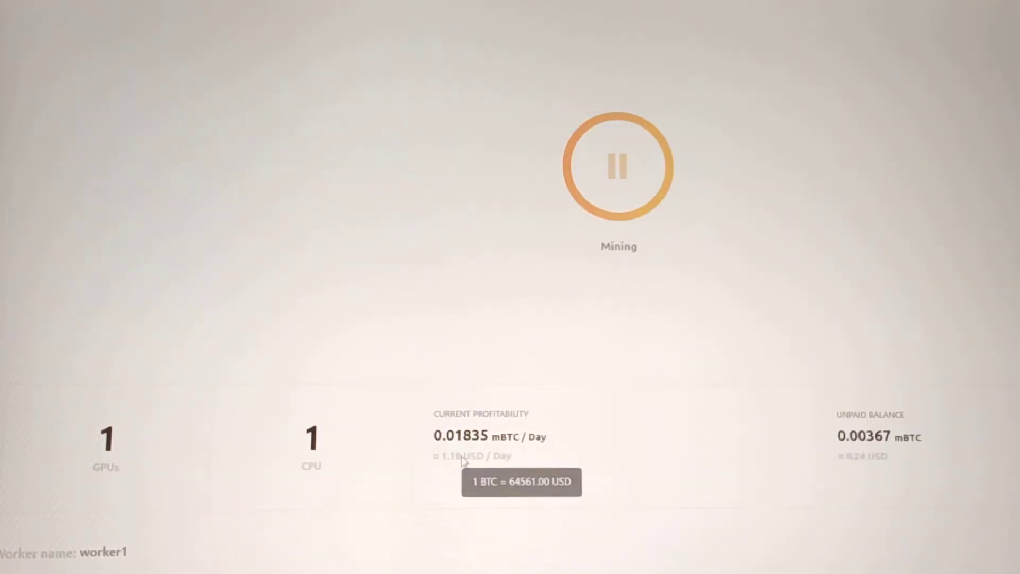
mouse_move(501, 456)
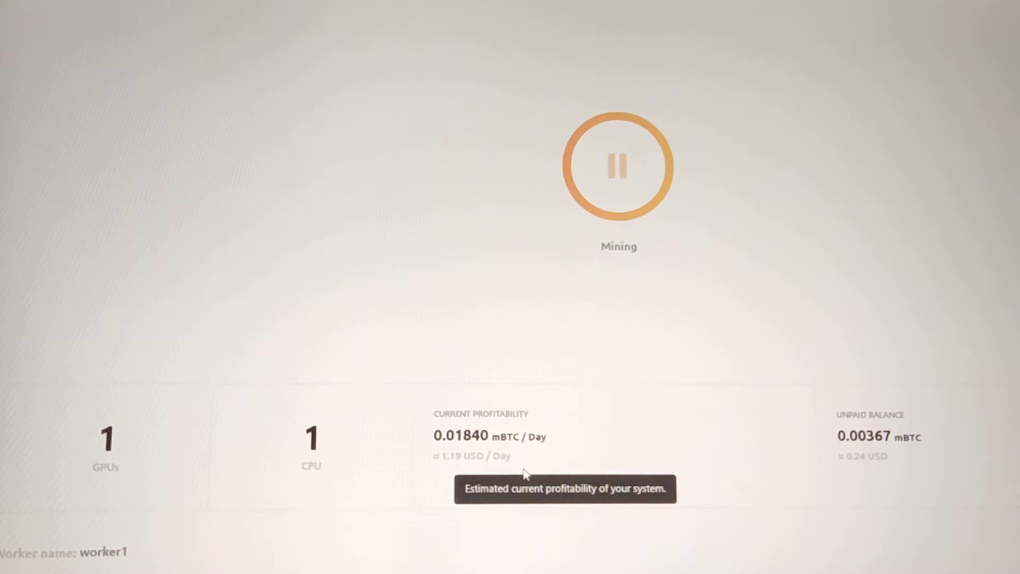
mouse_move(533, 382)
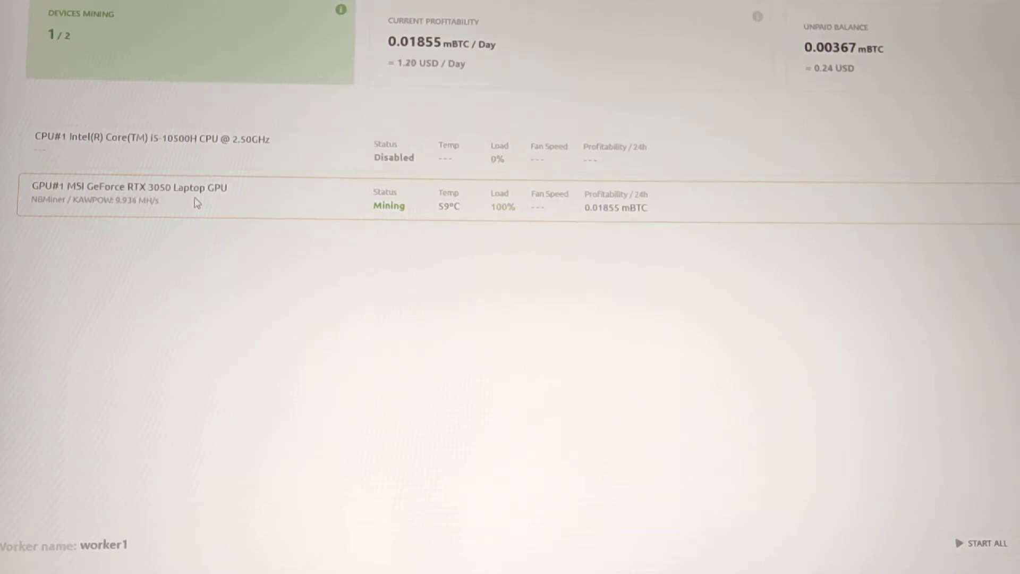
mouse_move(121, 217)
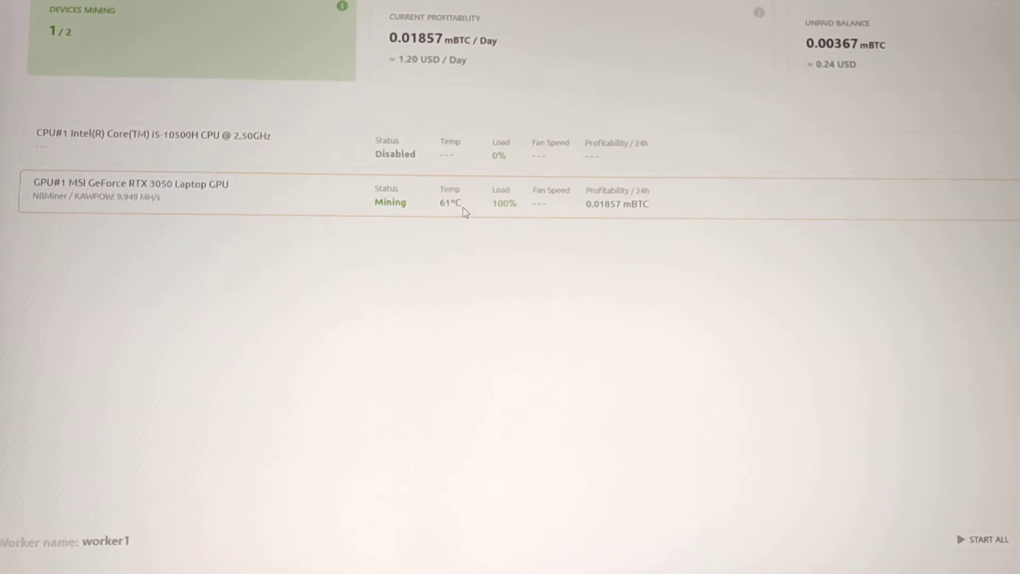
mouse_move(509, 246)
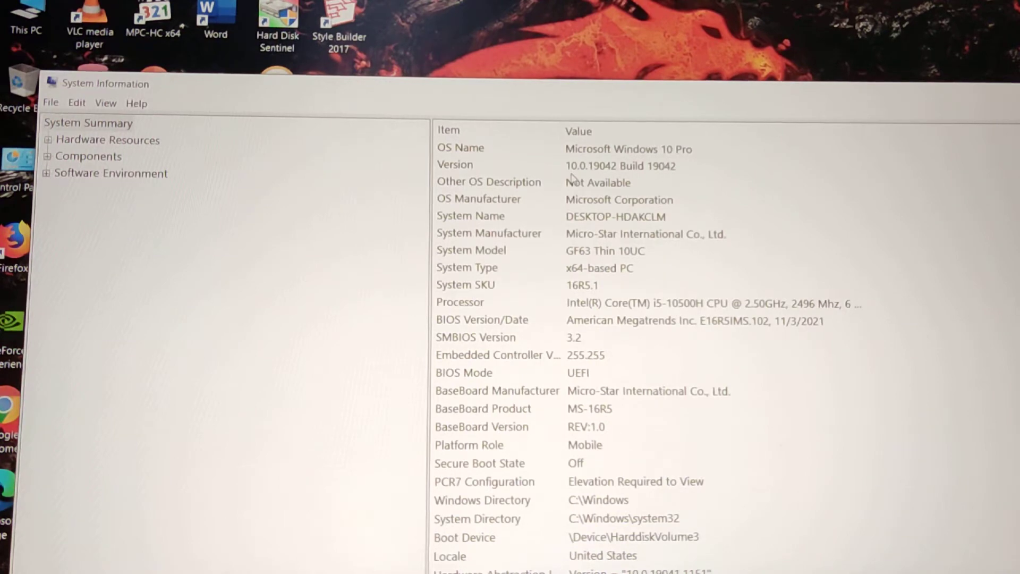
mouse_move(583, 180)
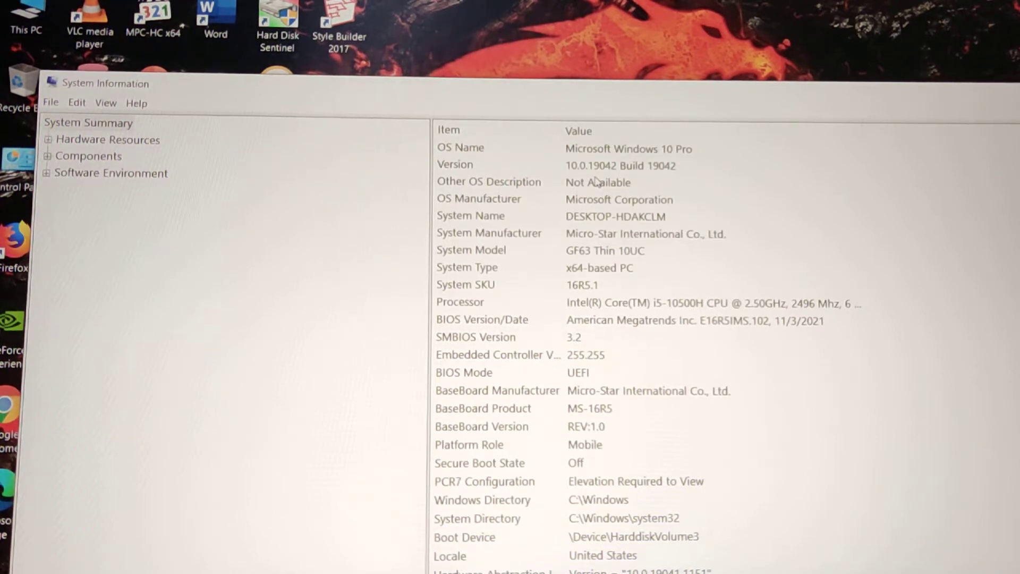
mouse_move(563, 256)
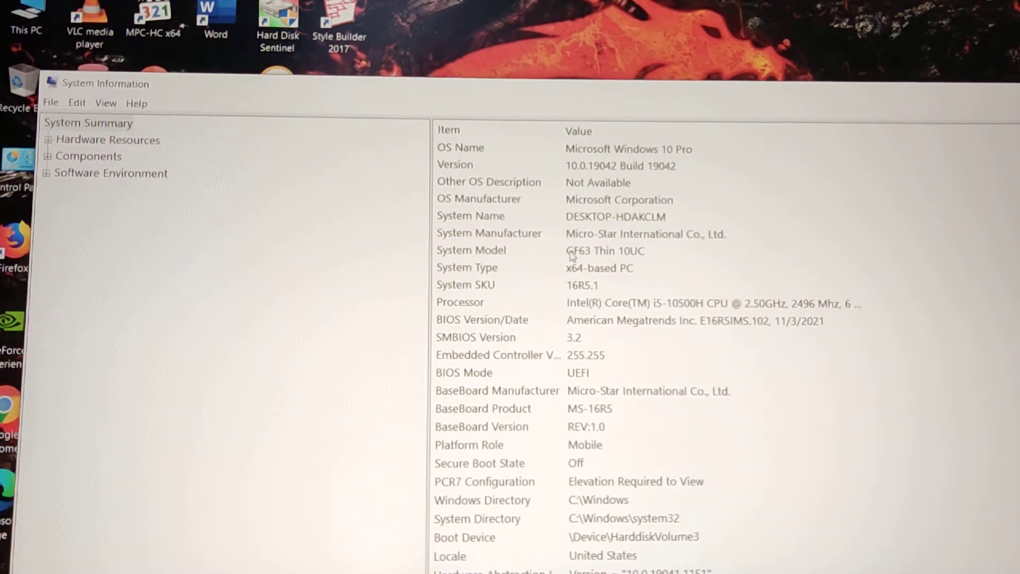
mouse_move(644, 263)
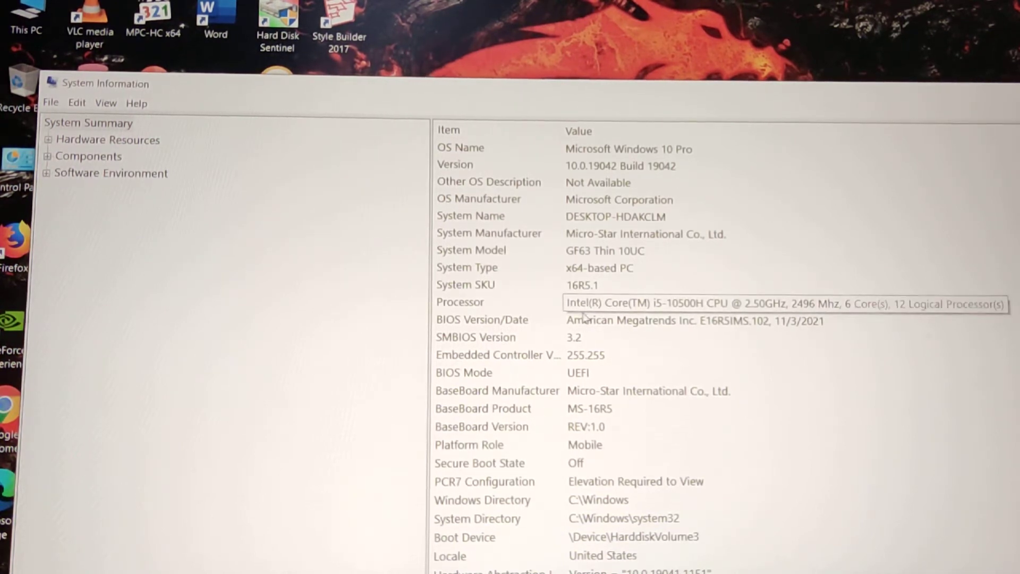
mouse_move(621, 313)
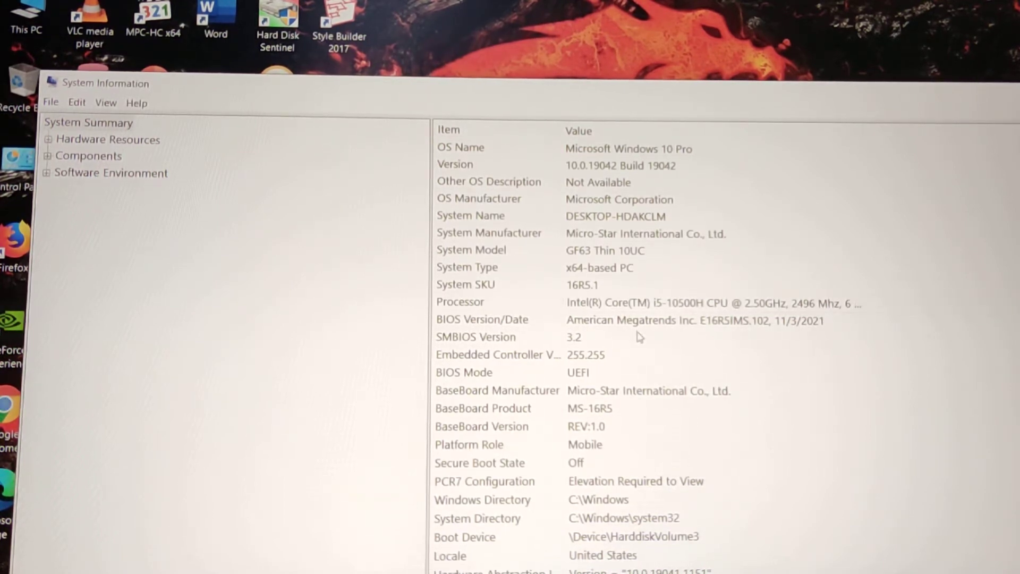
mouse_move(708, 414)
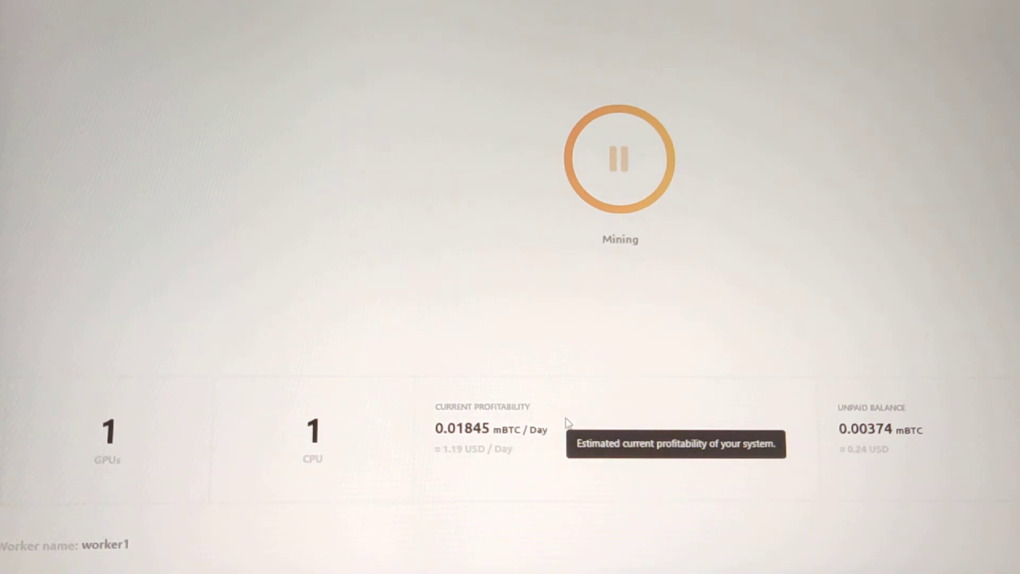
mouse_move(552, 360)
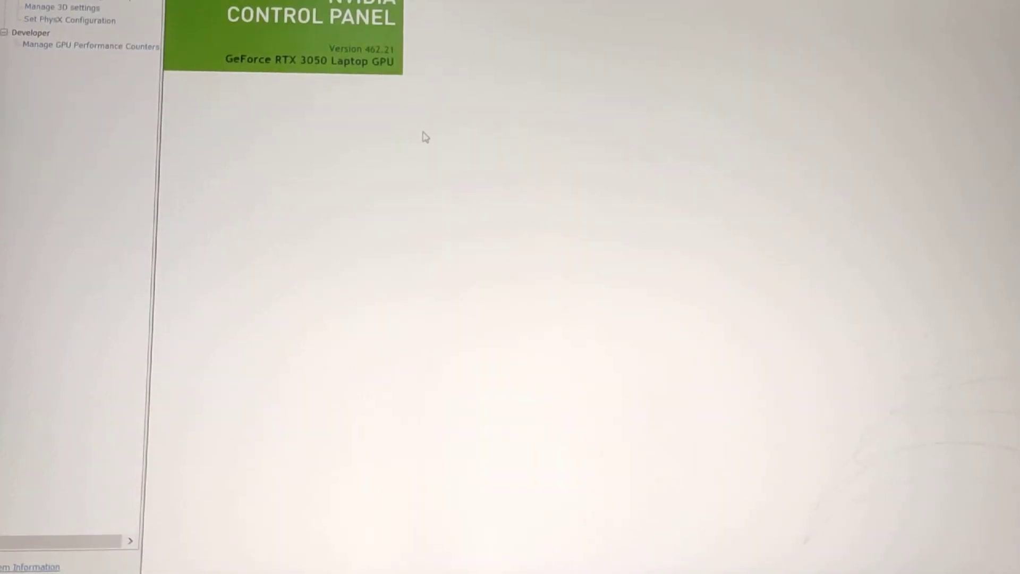
- Bring the System Information summary for the GF63 Thin 10UC back in front
click(29, 567)
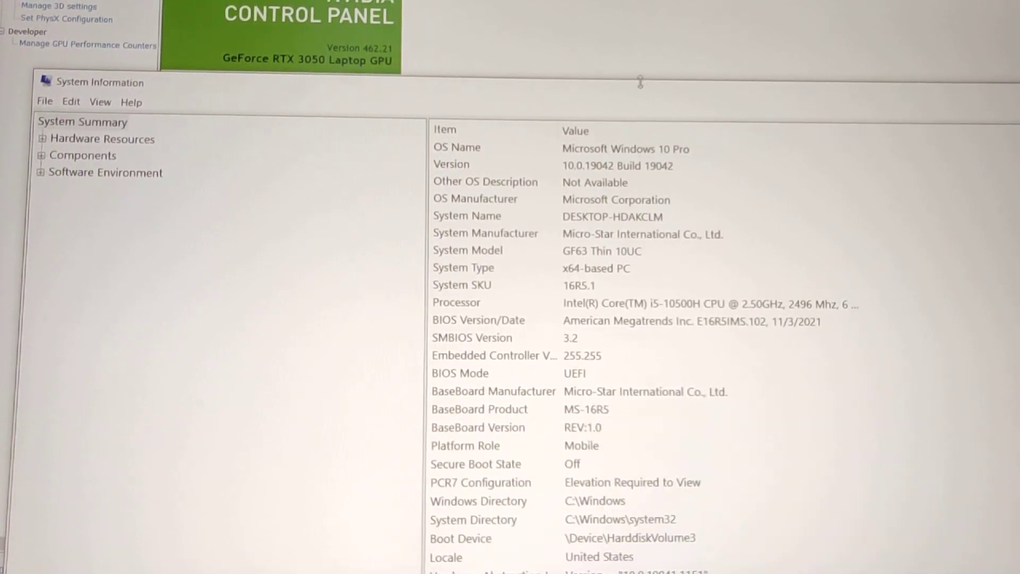
mouse_move(647, 90)
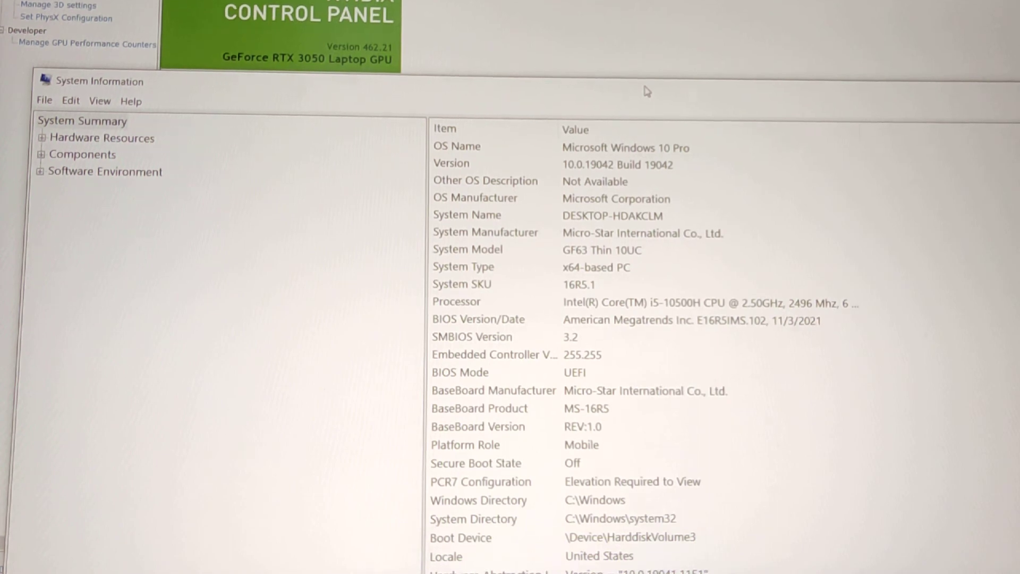